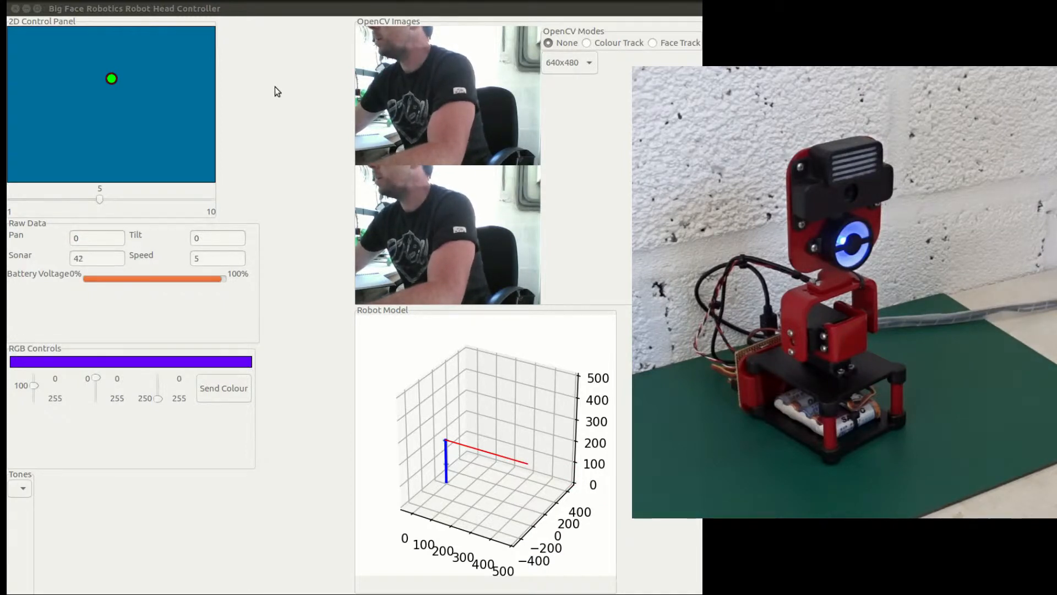
mouse_move(264, 100)
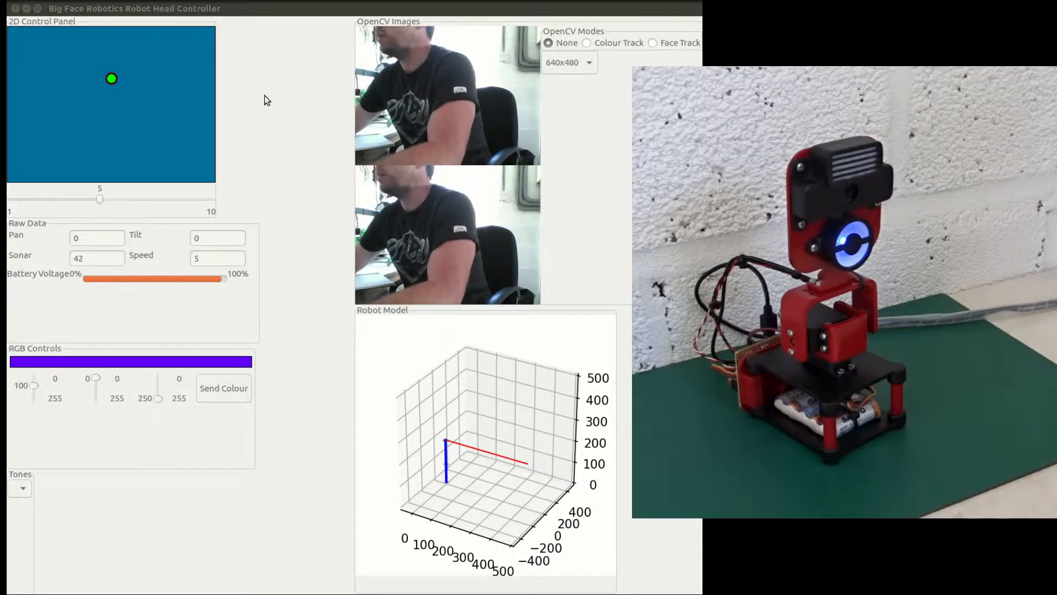
mouse_move(246, 45)
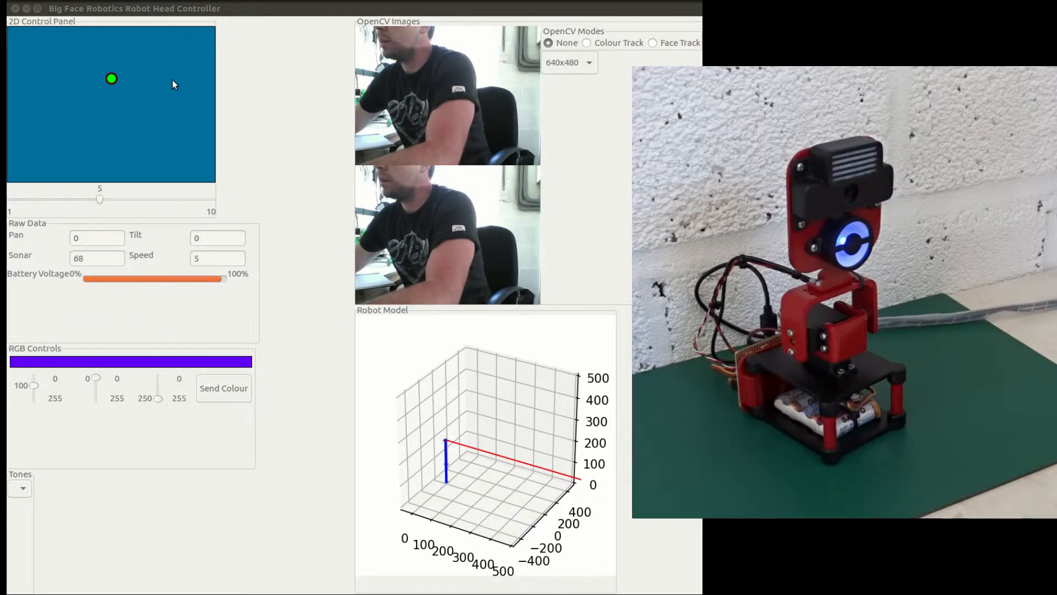
mouse_move(30, 128)
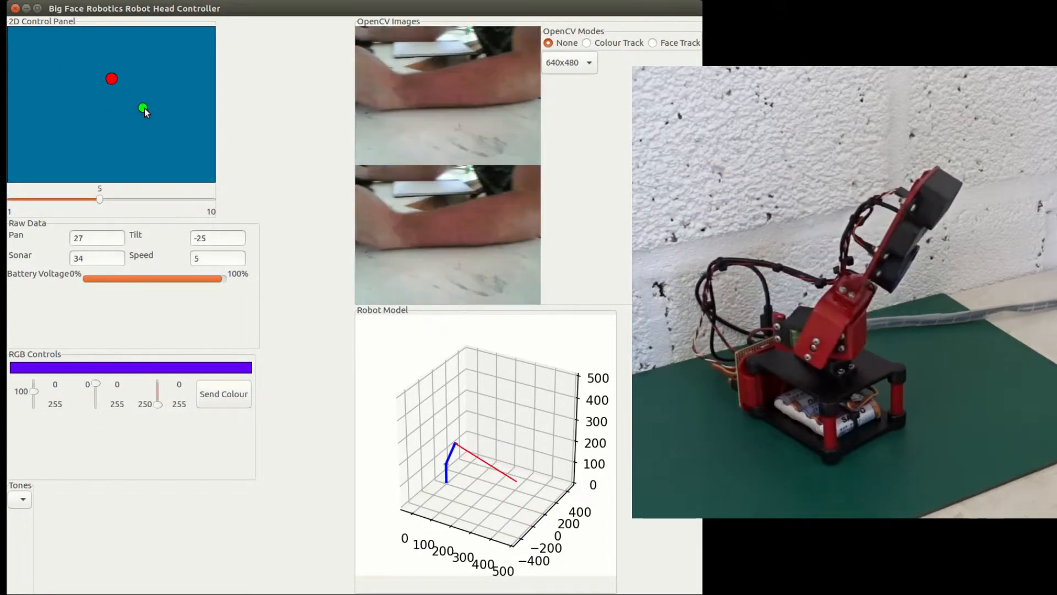
Swing the robot head through several pan/tilt positions using the 2D Control Panel dot.
left_click_drag(143, 108, 163, 85)
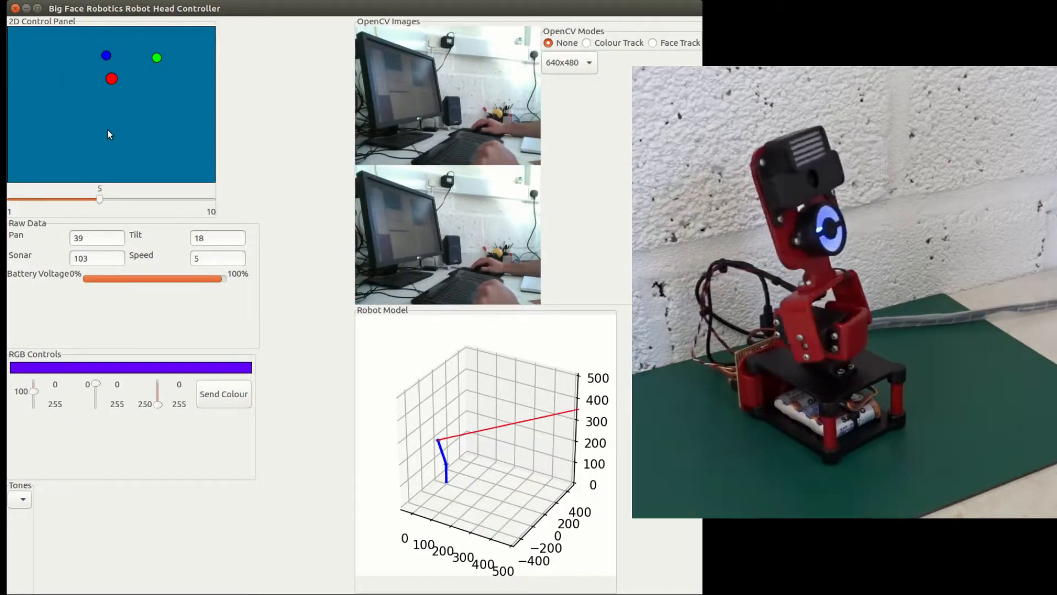
left_click_drag(106, 55, 146, 118)
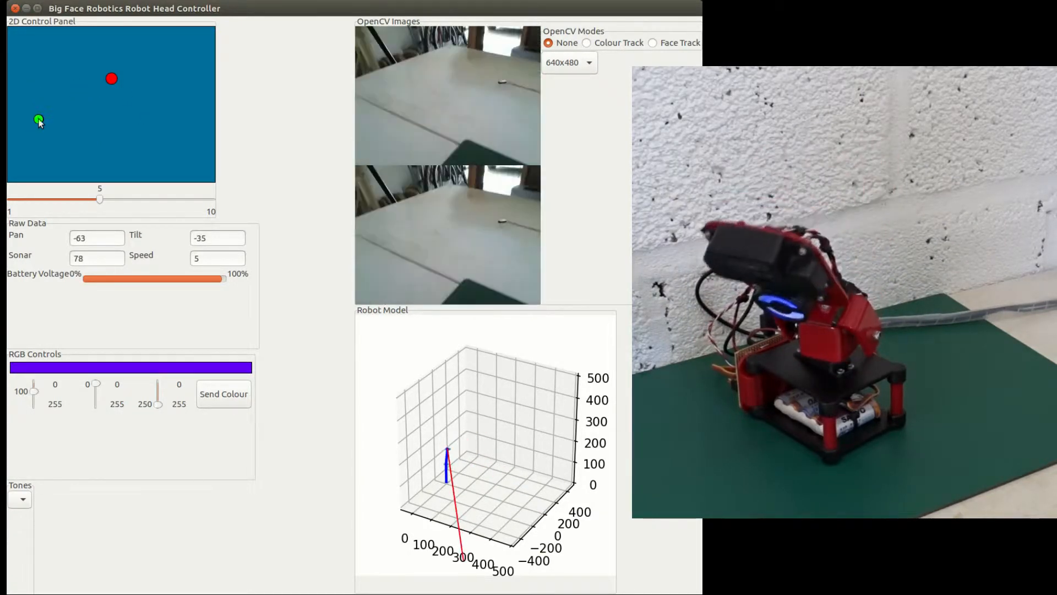
left_click_drag(40, 120, 119, 126)
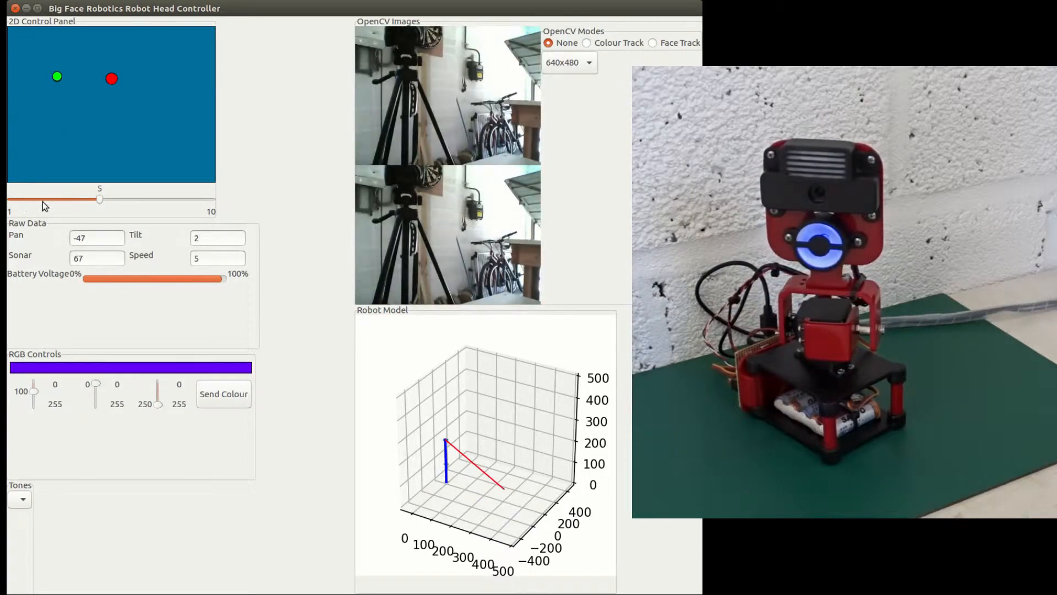
Set the movement speed to 1, then 10, then back down to 3.
left_click_drag(101, 199, 32, 199)
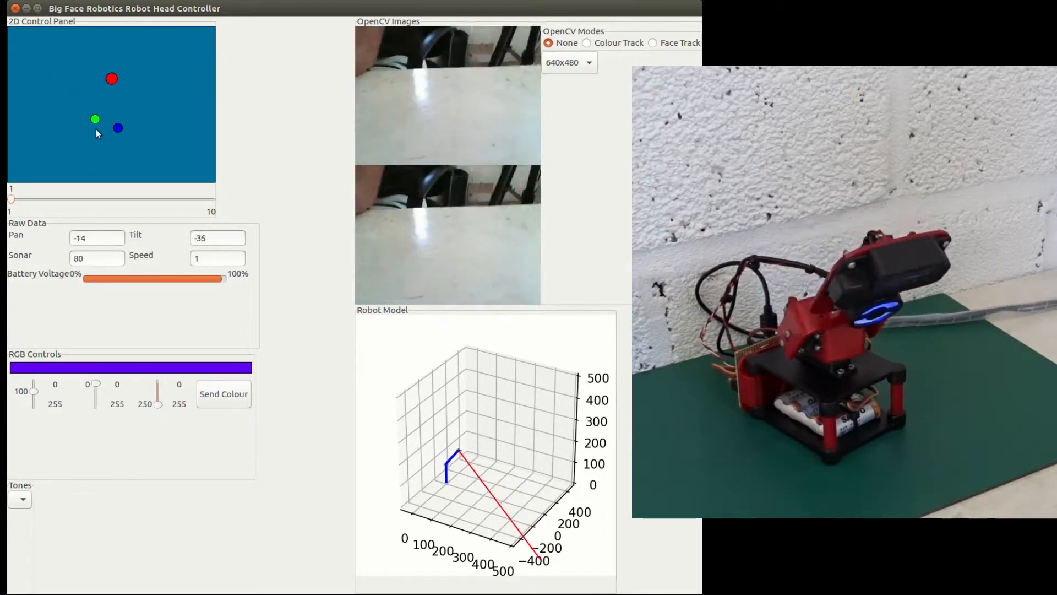
left_click_drag(119, 128, 162, 88)
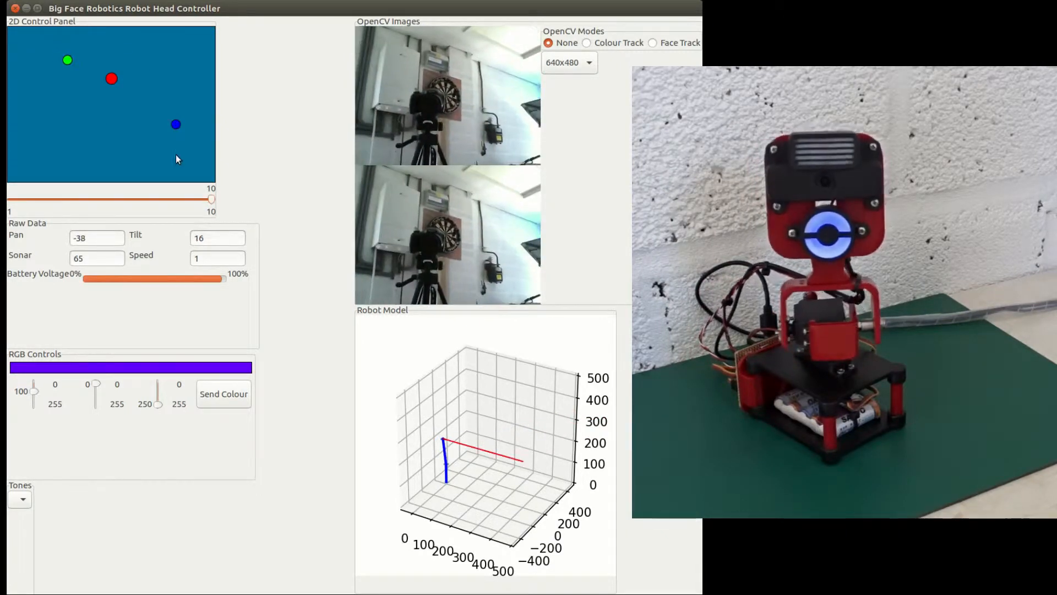
left_click_drag(211, 199, 188, 200)
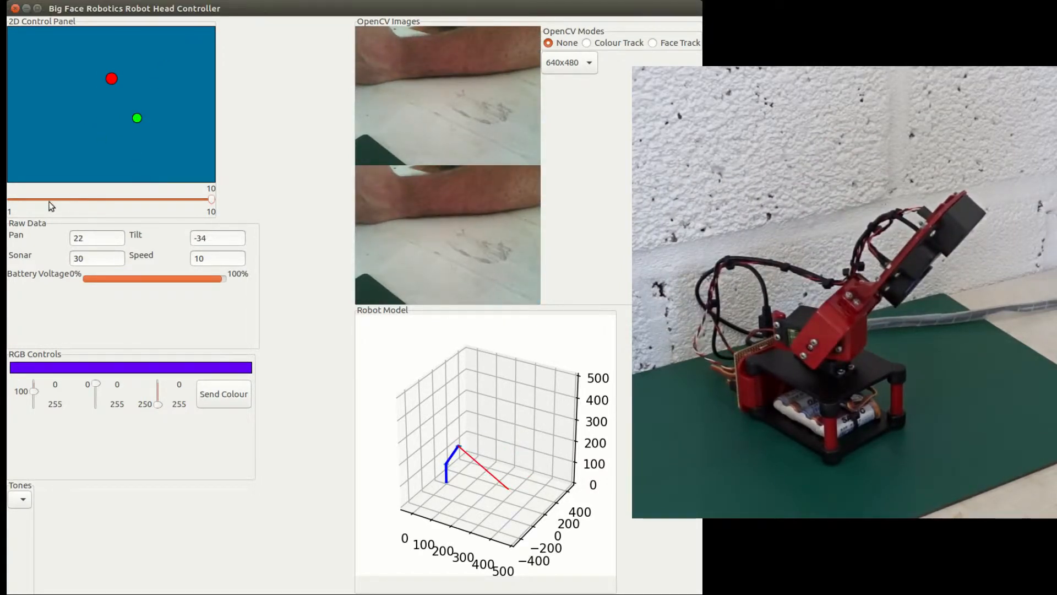
left_click_drag(212, 199, 55, 199)
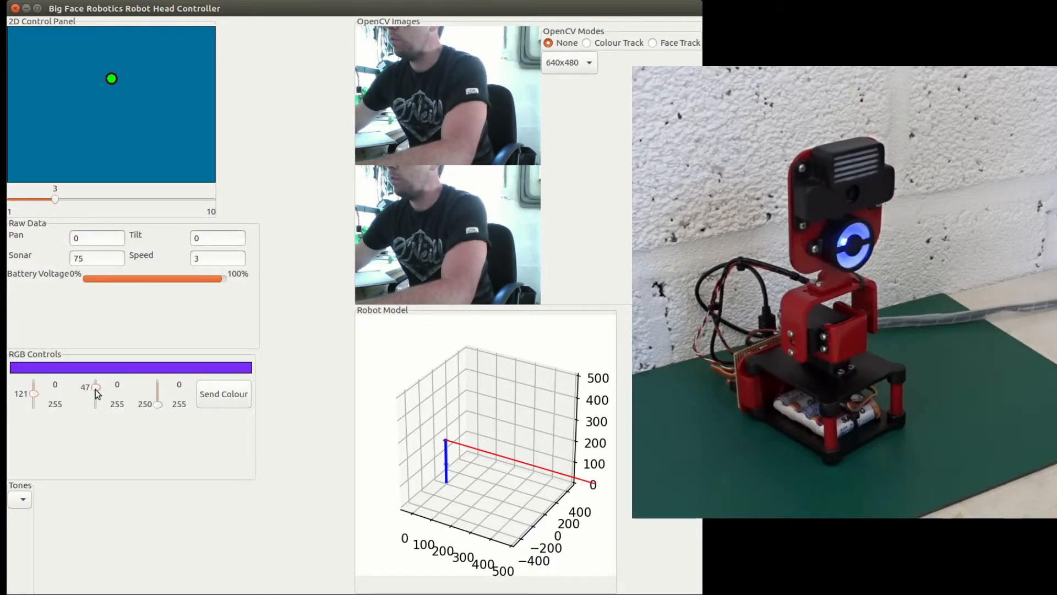
Set the RGB sliders to 0, 0, 255 so the robot's light glows pure blue.
left_click_drag(95, 385, 88, 392)
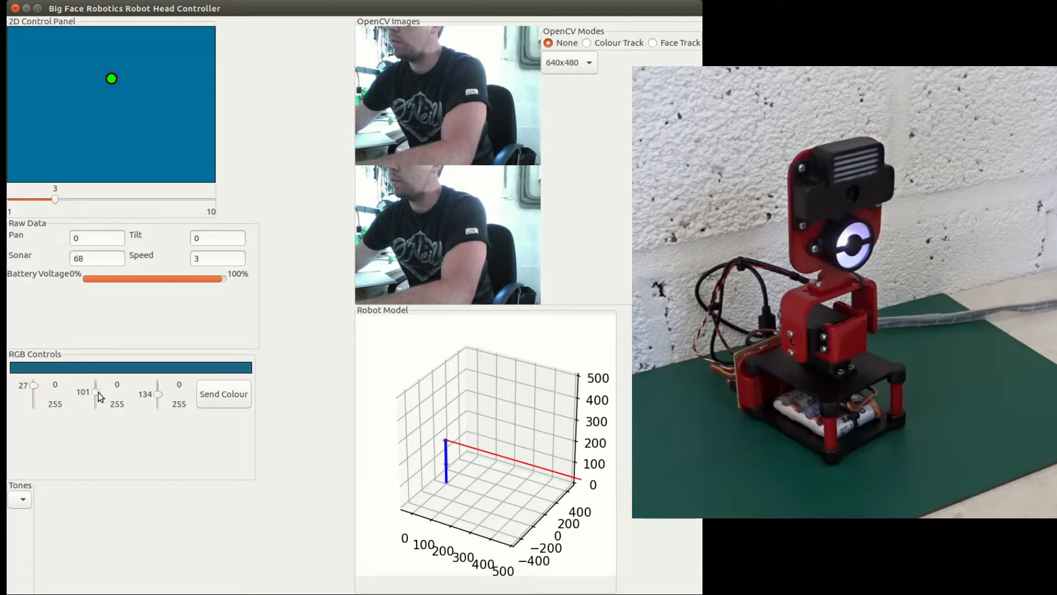
left_click_drag(95, 388, 95, 403)
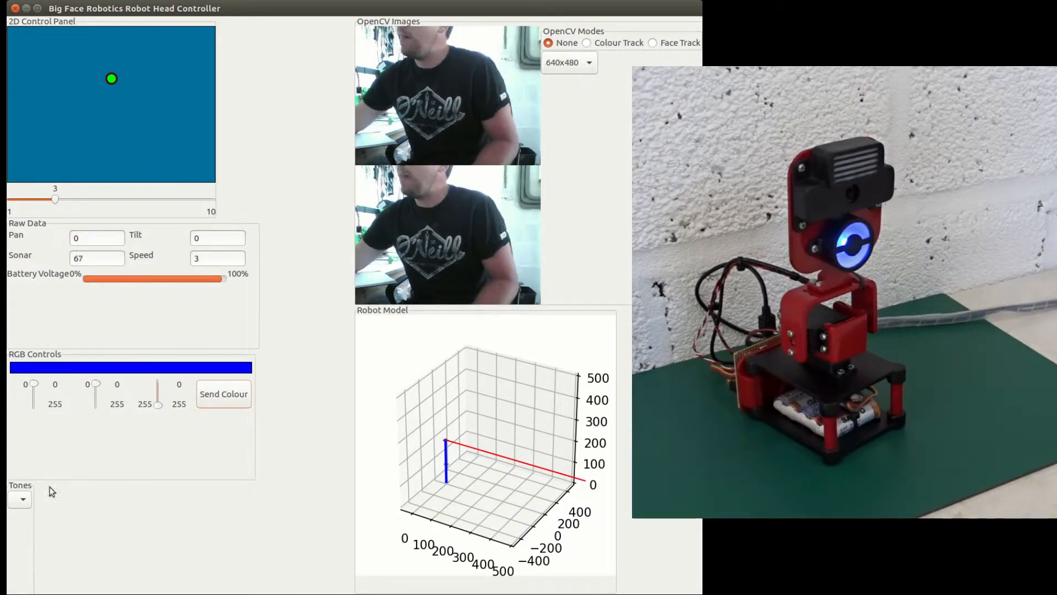
Play tone 2 from the Tones list, leaving tone 0 selected.
left_click(20, 498)
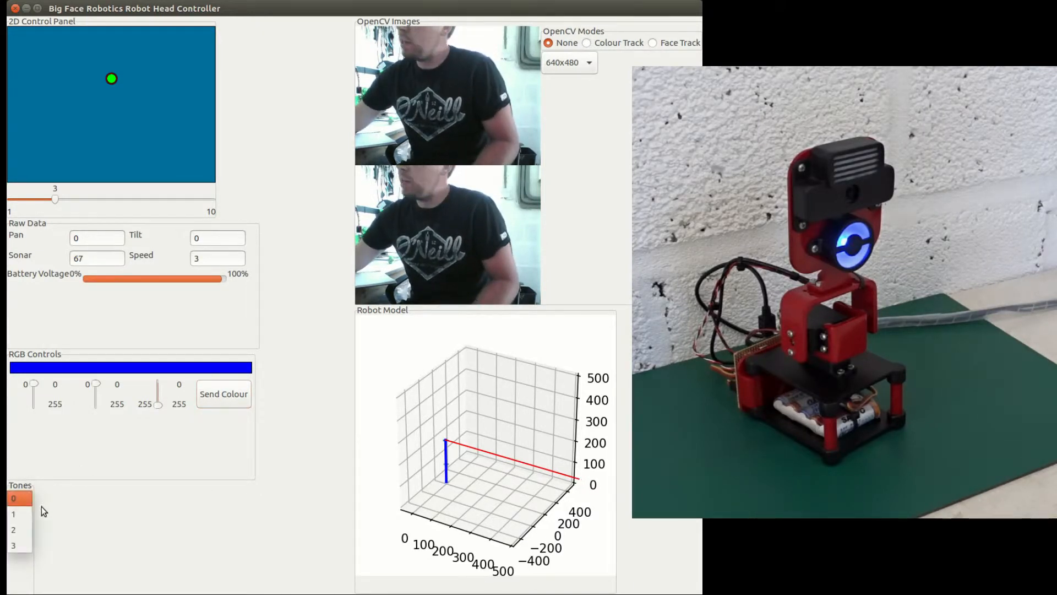
left_click(13, 514)
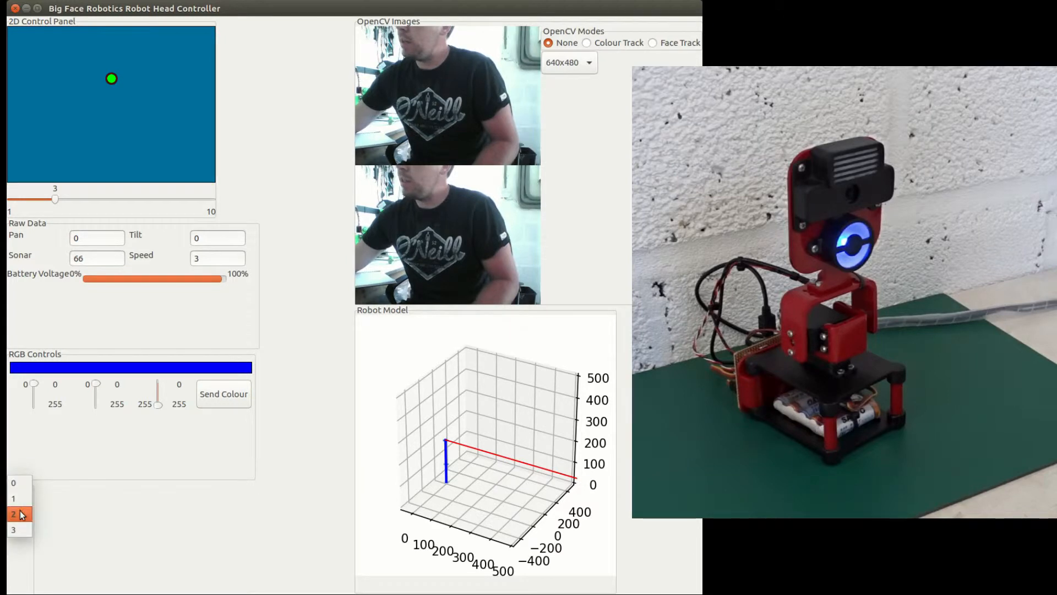
left_click(13, 514)
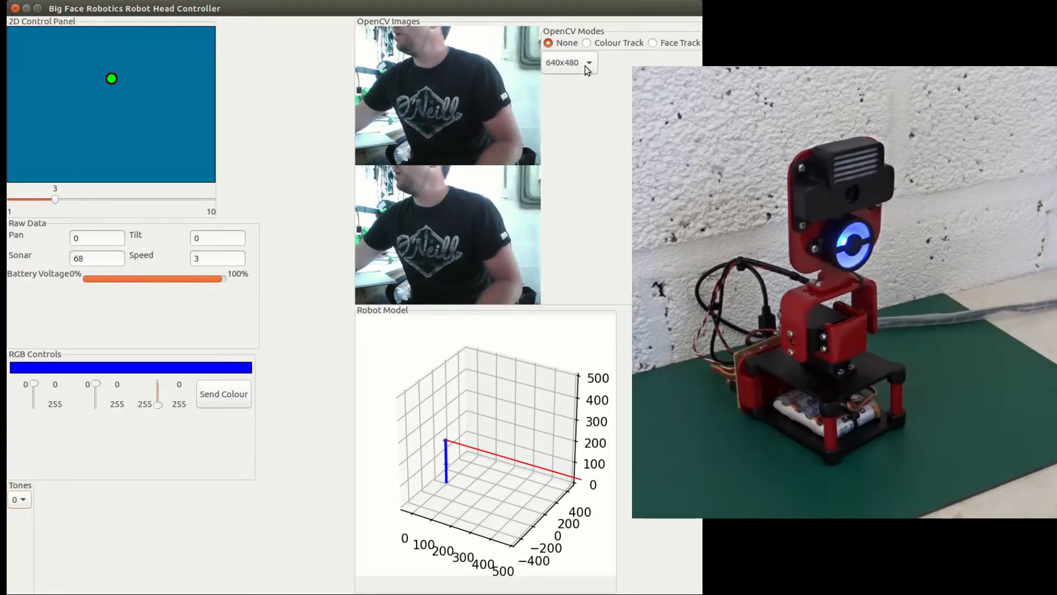
Switch the camera resolution through 320x240, 160x120 and 800x600.
left_click(568, 62)
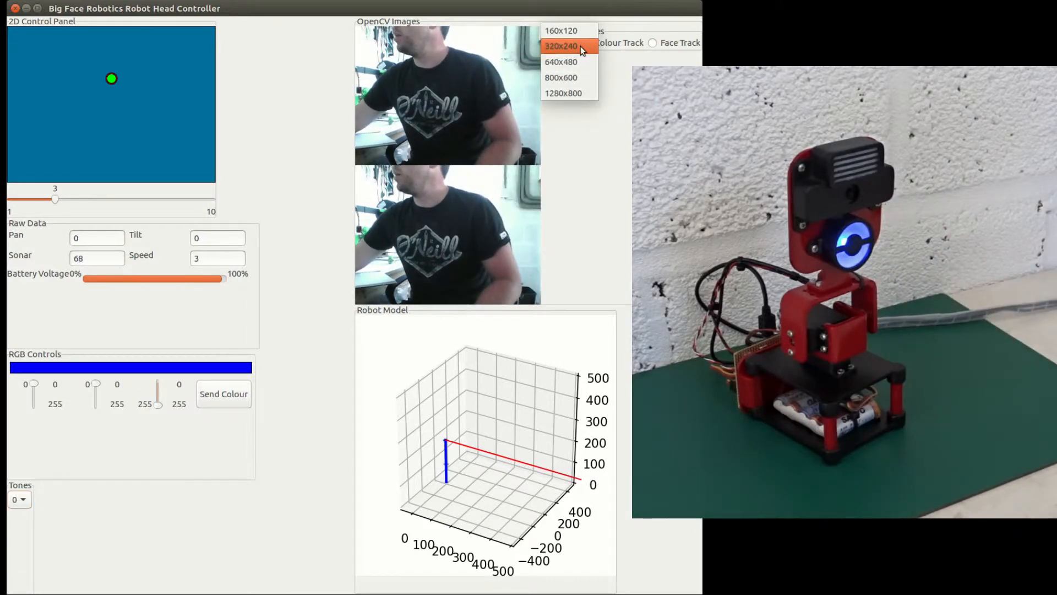
left_click(562, 46)
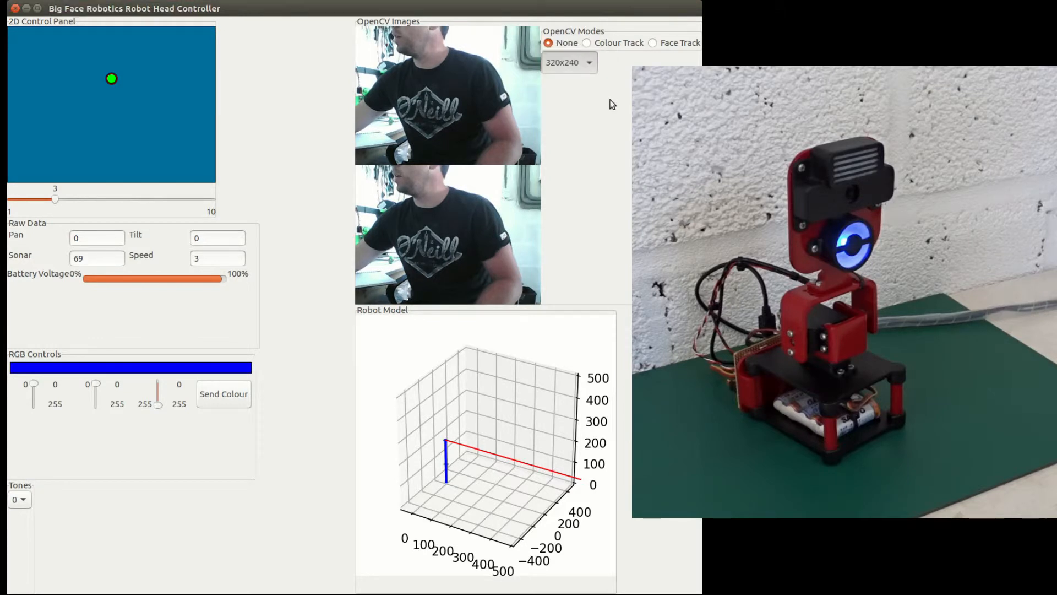
left_click(568, 62)
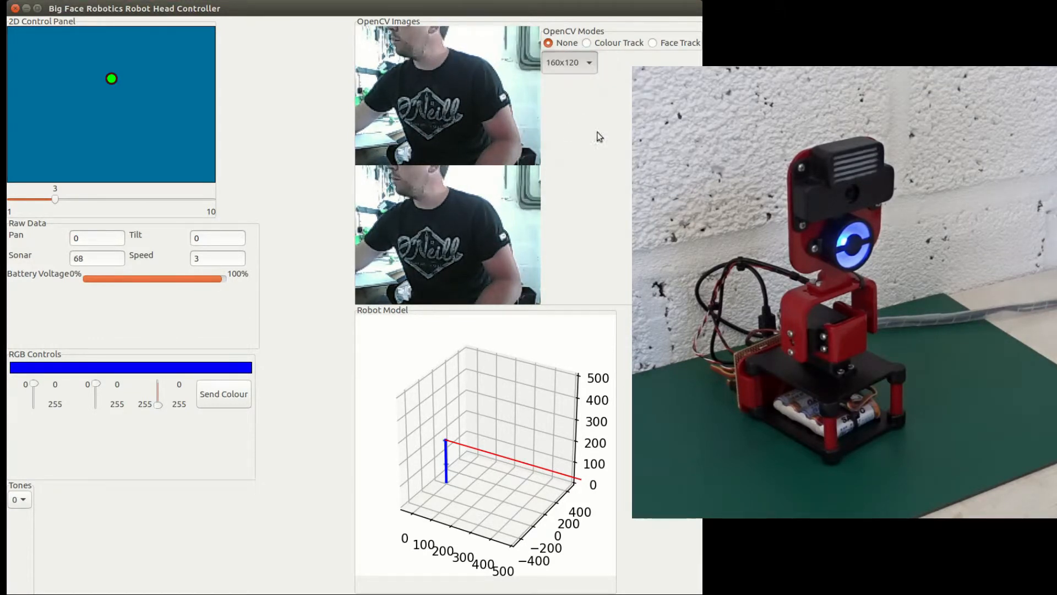
left_click(568, 62)
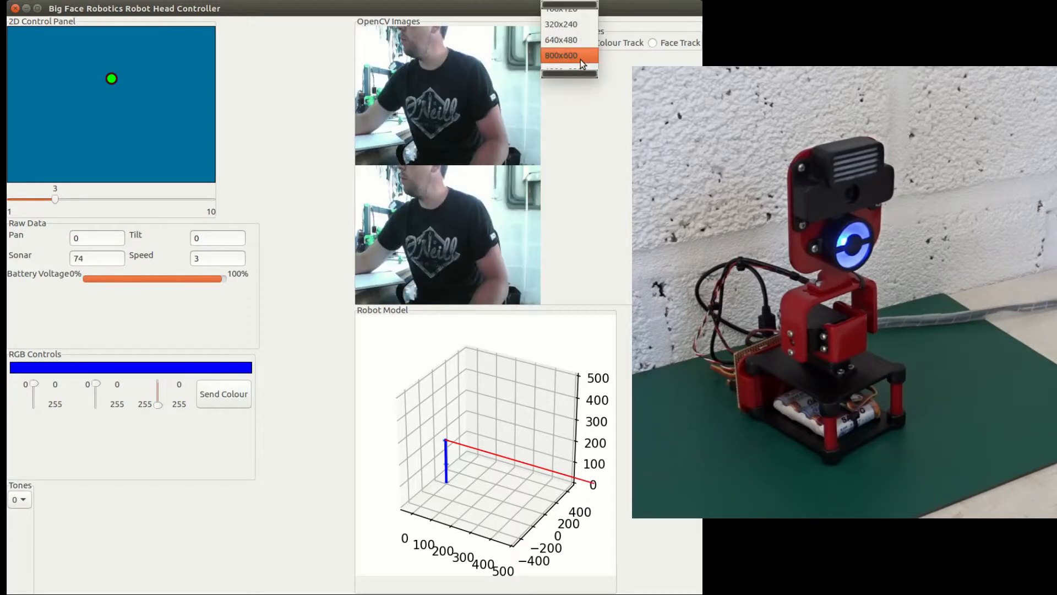
left_click(560, 39)
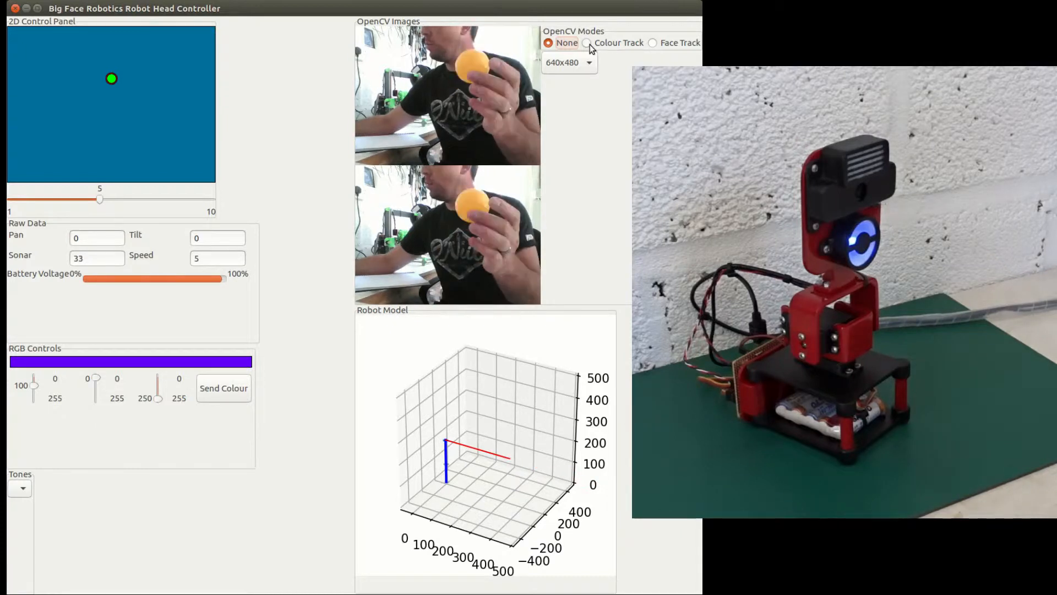
Enable Colour Track to follow the orange ball, then set tracking back to None.
left_click(587, 43)
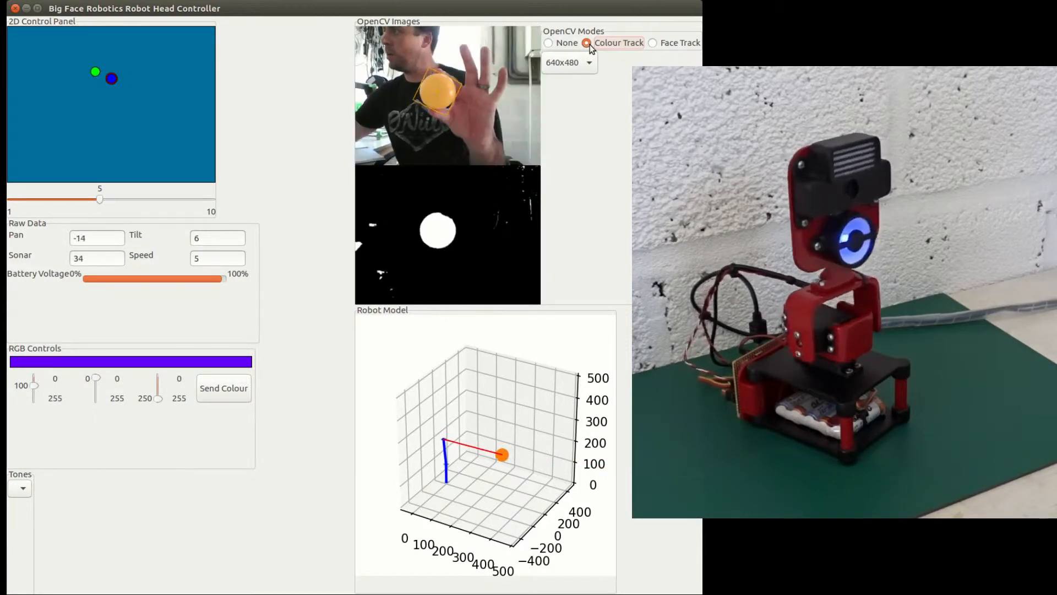
left_click(548, 43)
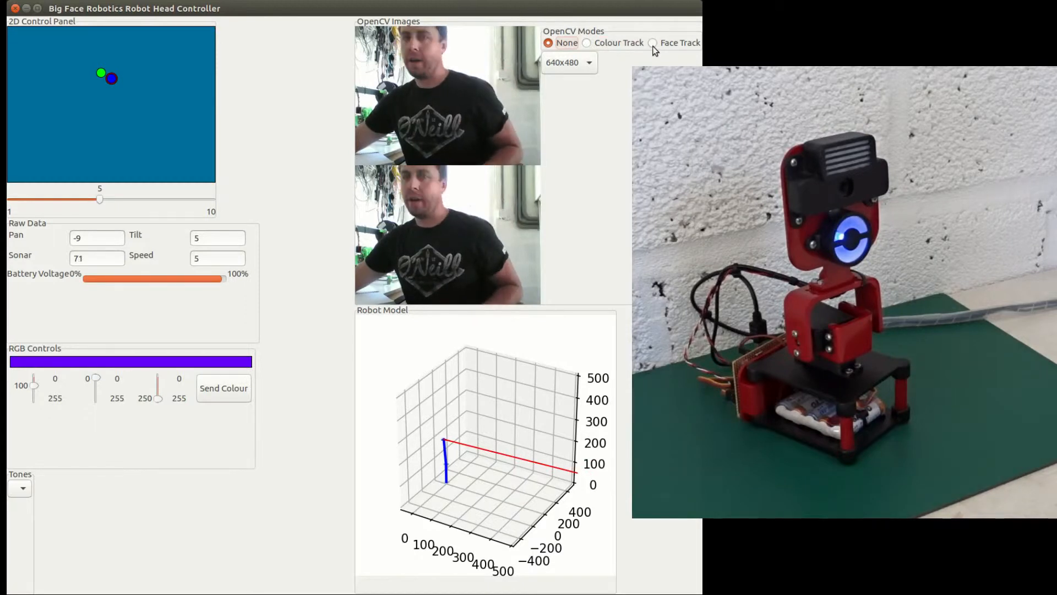
Enable Face Track to follow the face, then set tracking back to None.
left_click(651, 43)
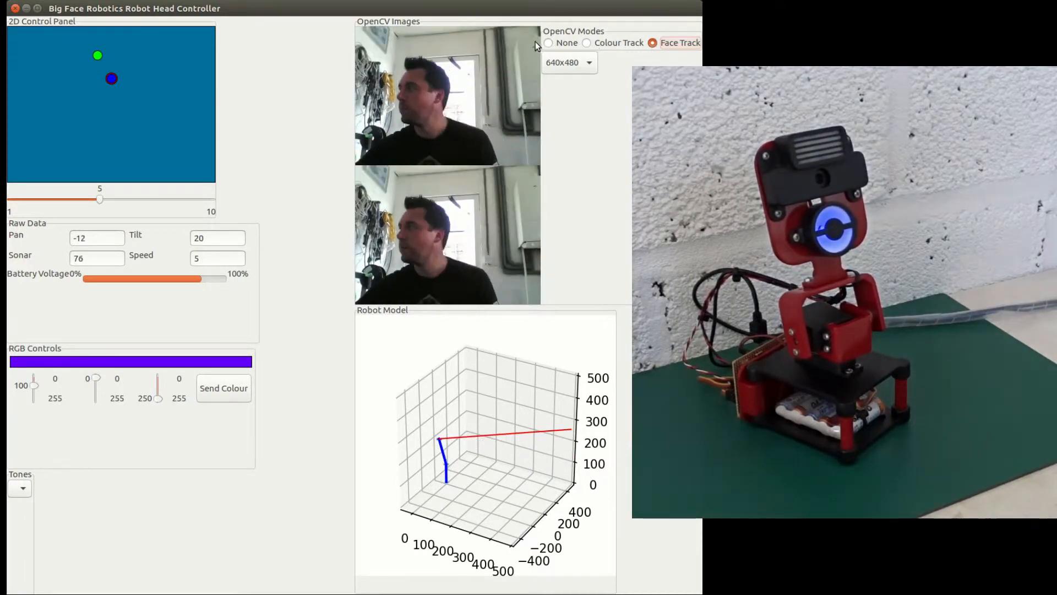
left_click(549, 43)
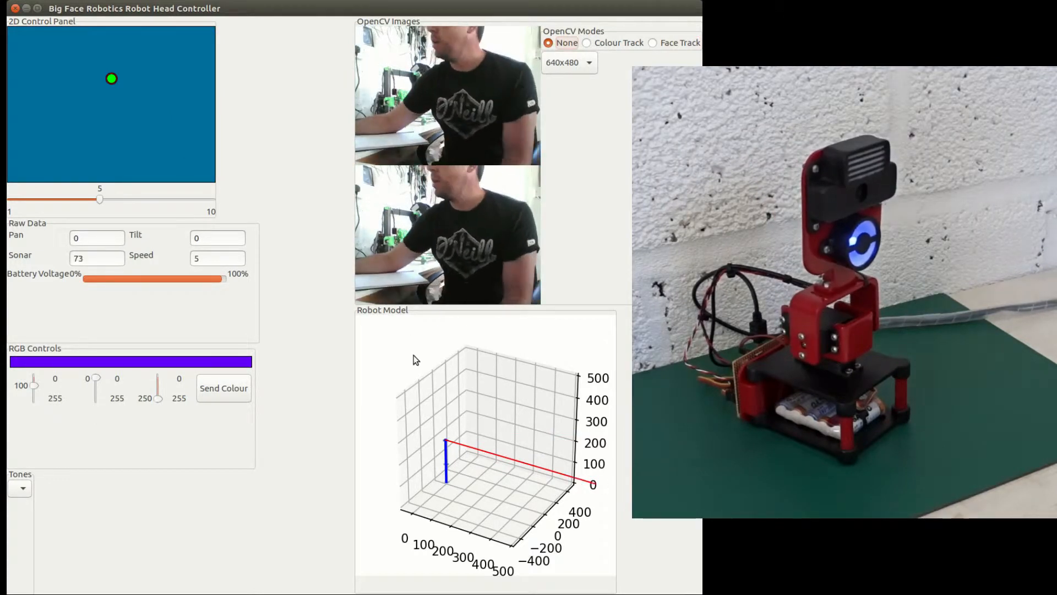
mouse_move(374, 435)
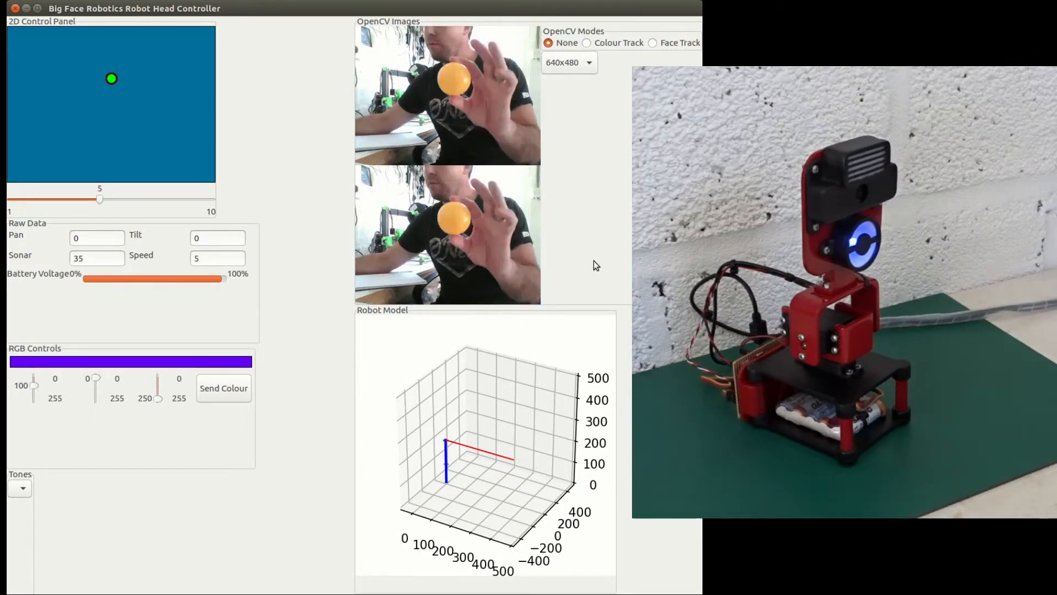
Select Colour Track so the head follows the orange ball.
left_click(586, 43)
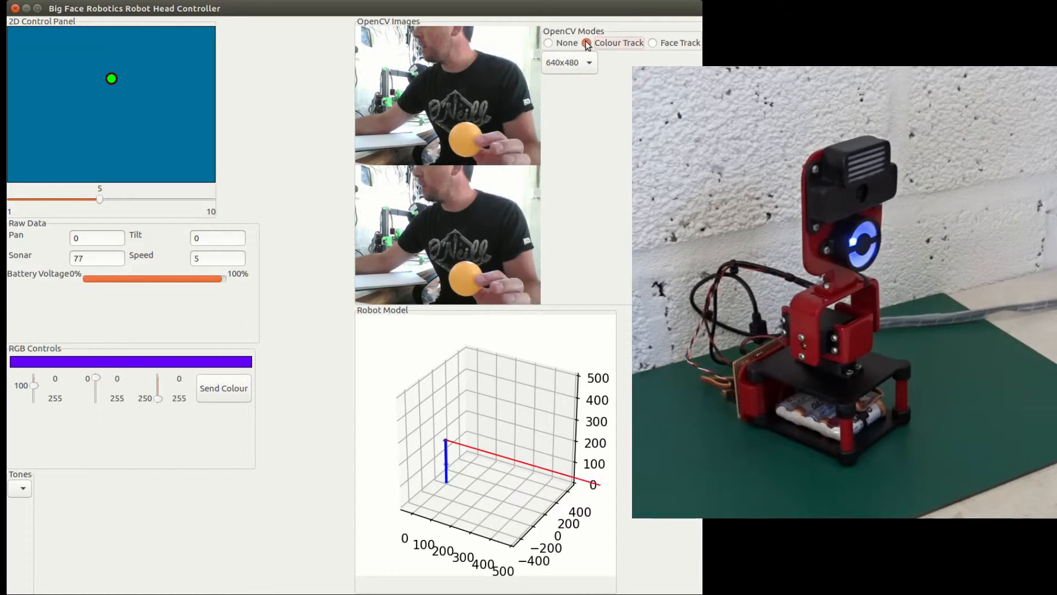